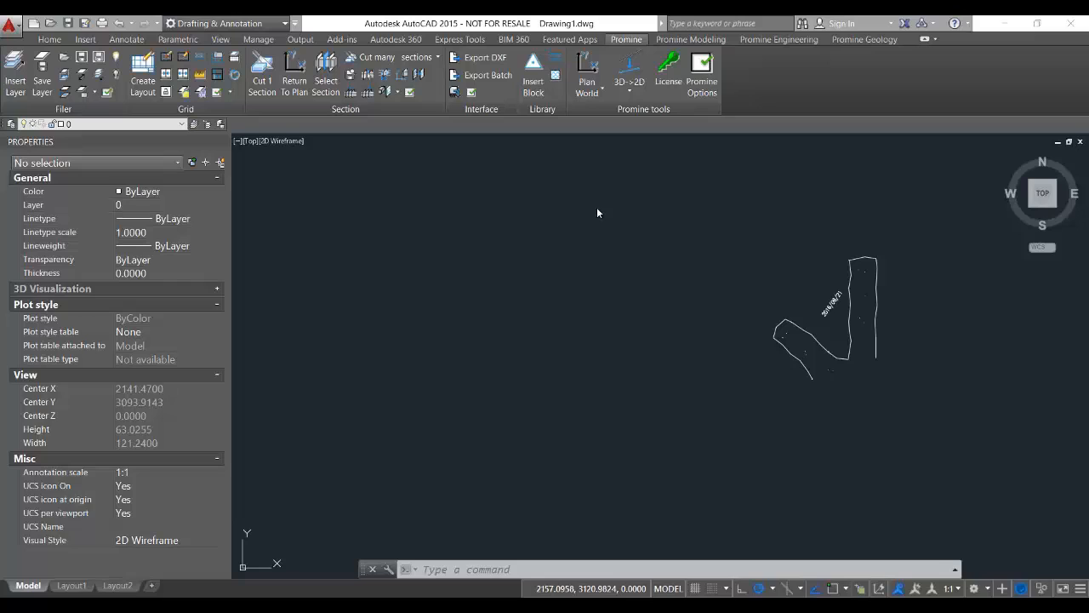
{"action": "mouse_move", "coordinate": [486, 360]}
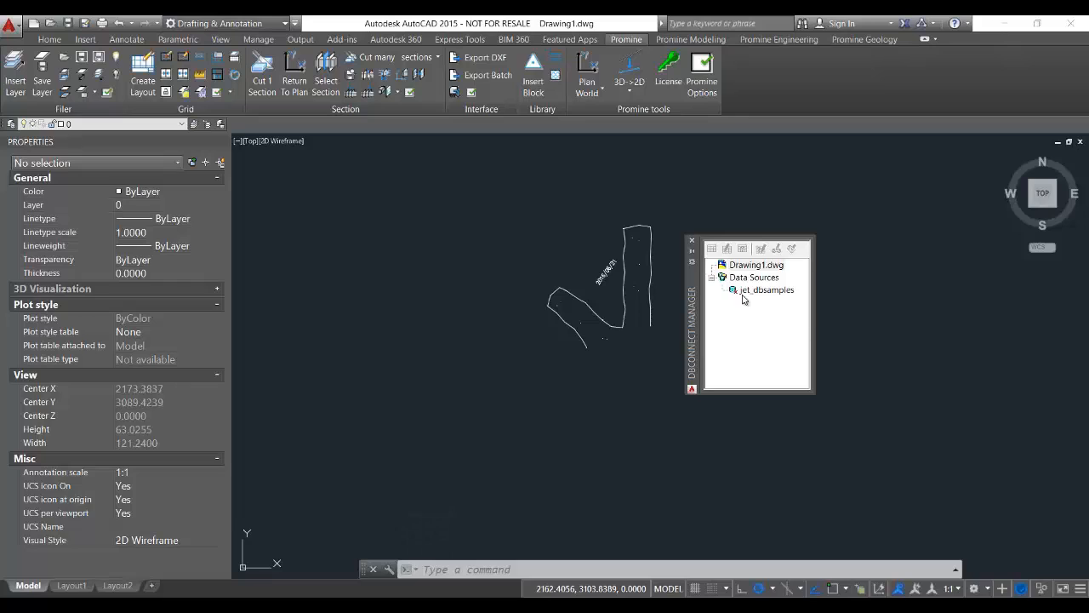
- Show the DBConnect Manager and an empty Markup Set Manager palette beside the drawing
{"action": "left_click", "coordinate": [425, 425]}
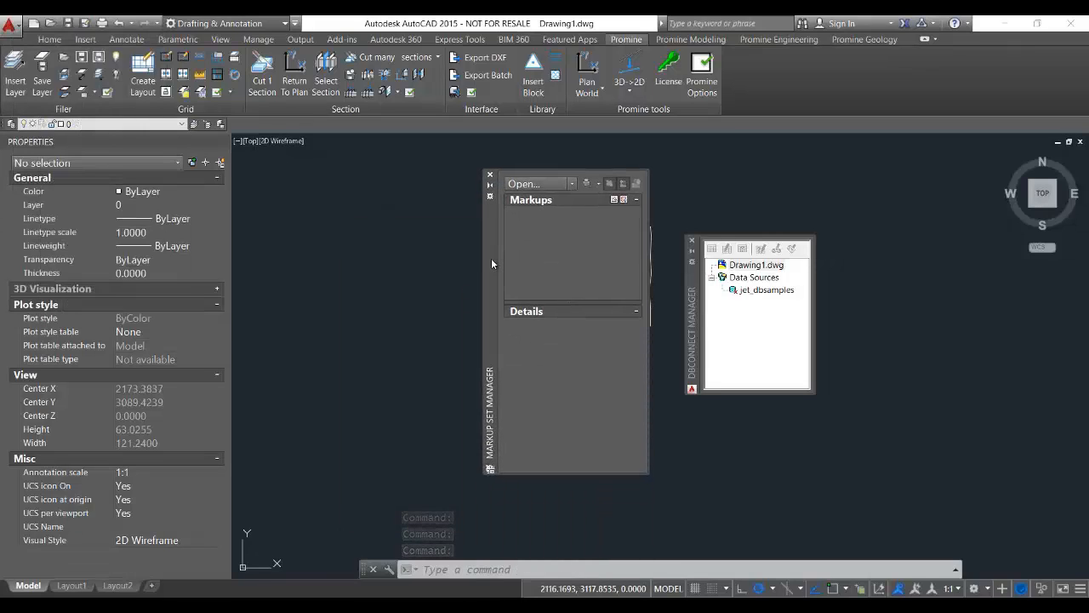
{"action": "left_click", "coordinate": [464, 282]}
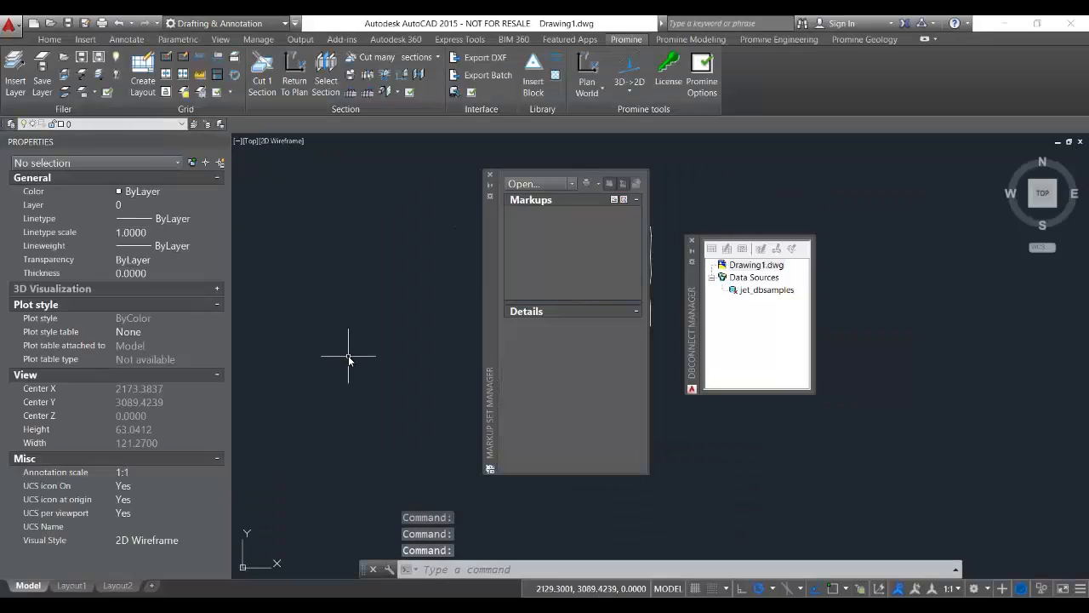
{"action": "left_click", "coordinate": [489, 175]}
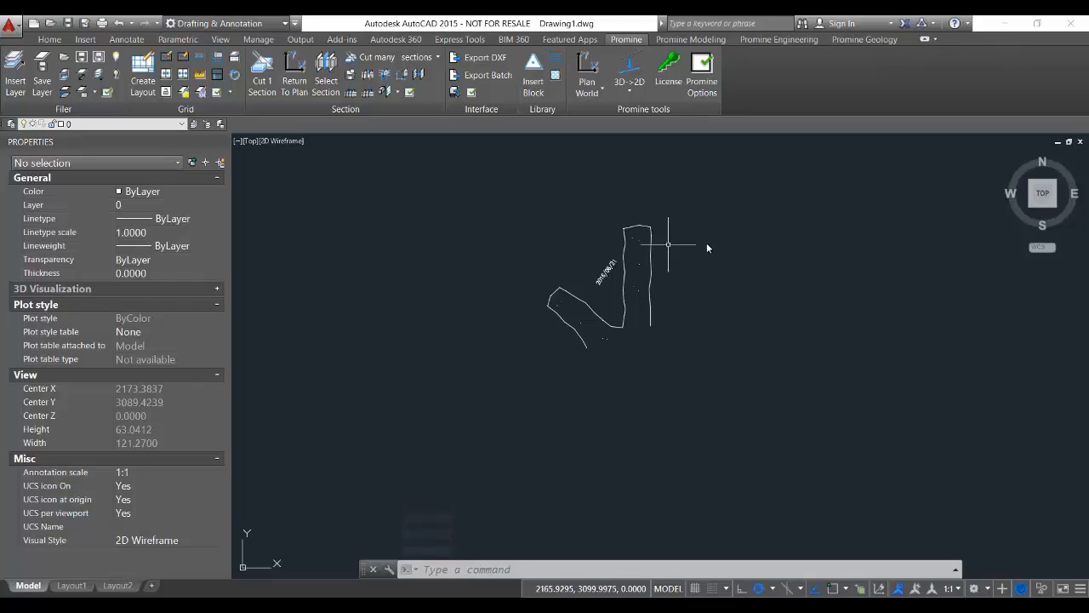
{"action": "mouse_move", "coordinate": [731, 230]}
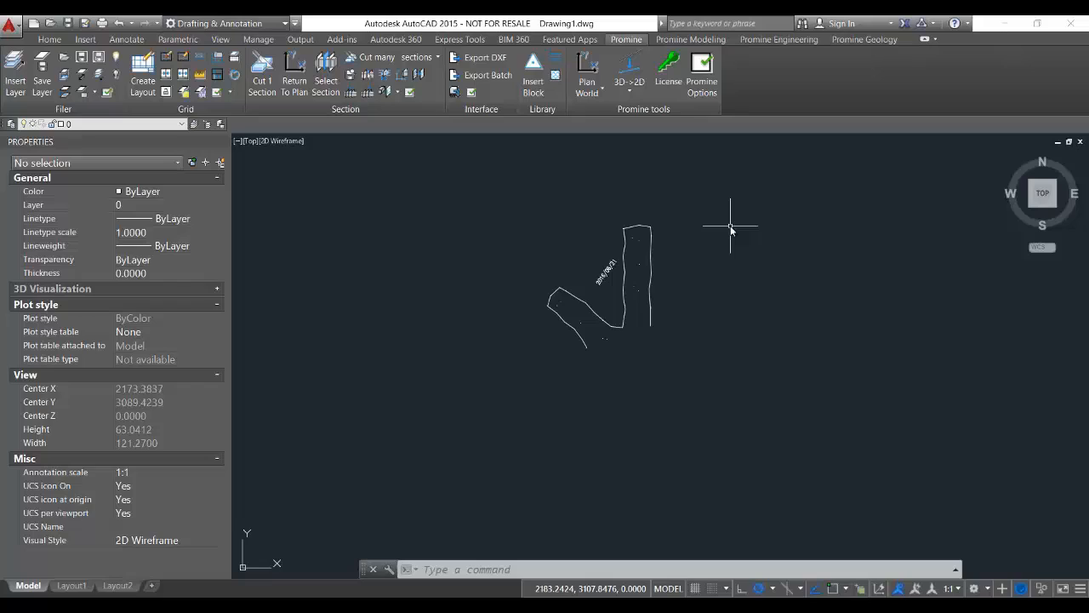